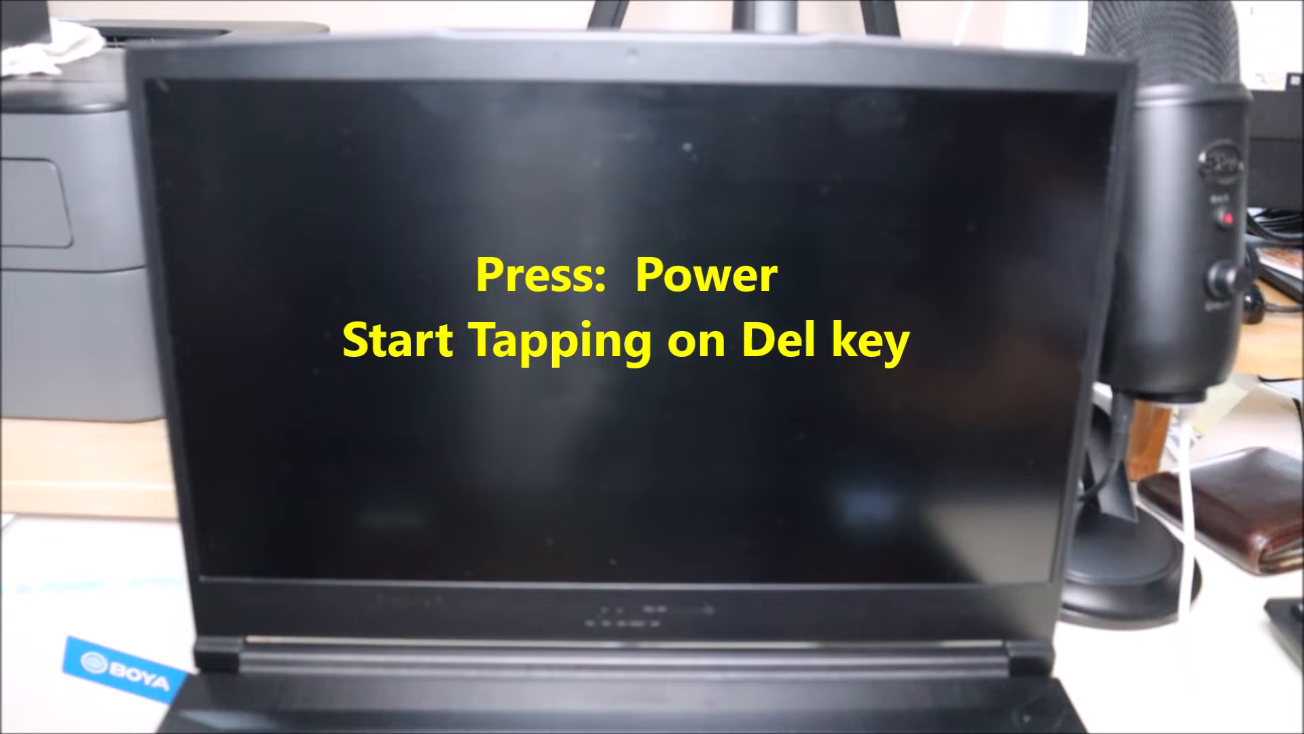
# Step: Enter the firmware setup with Del while the laptop boots to reach the Main page
pyautogui.press('delete')
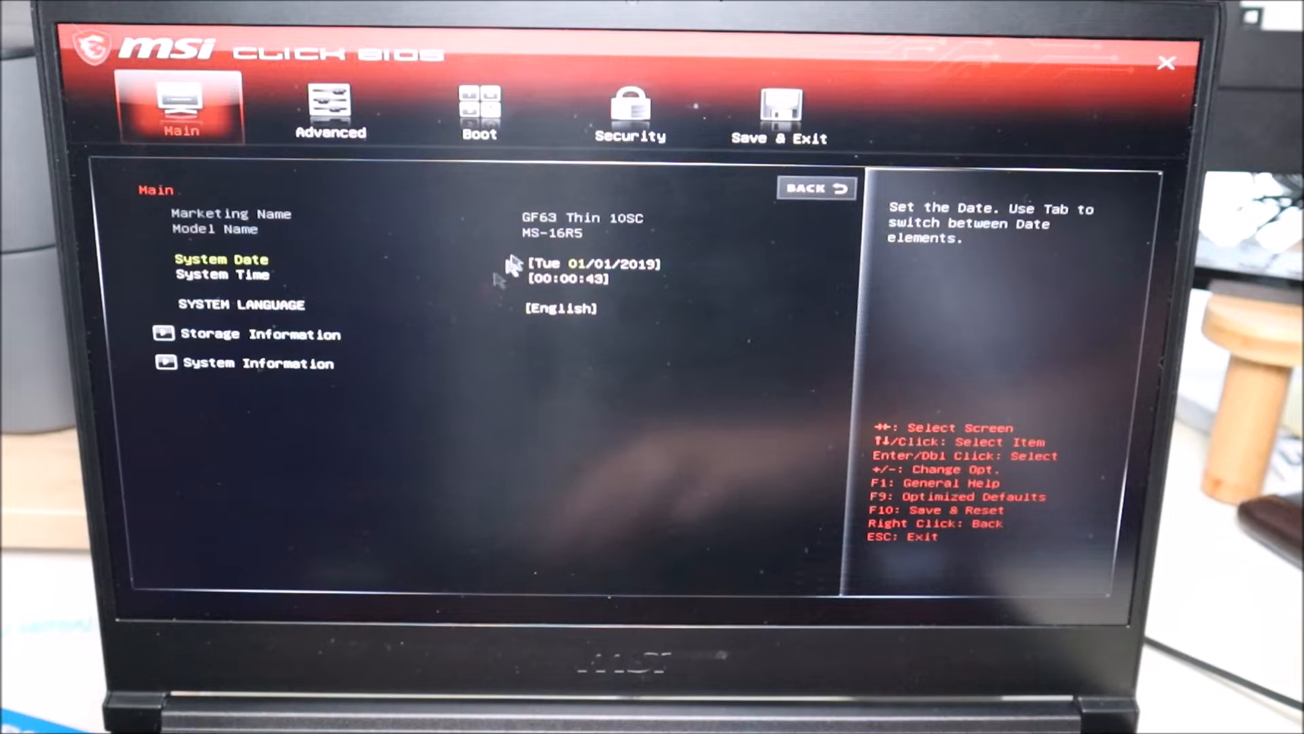
pyautogui.moveTo(783, 312)
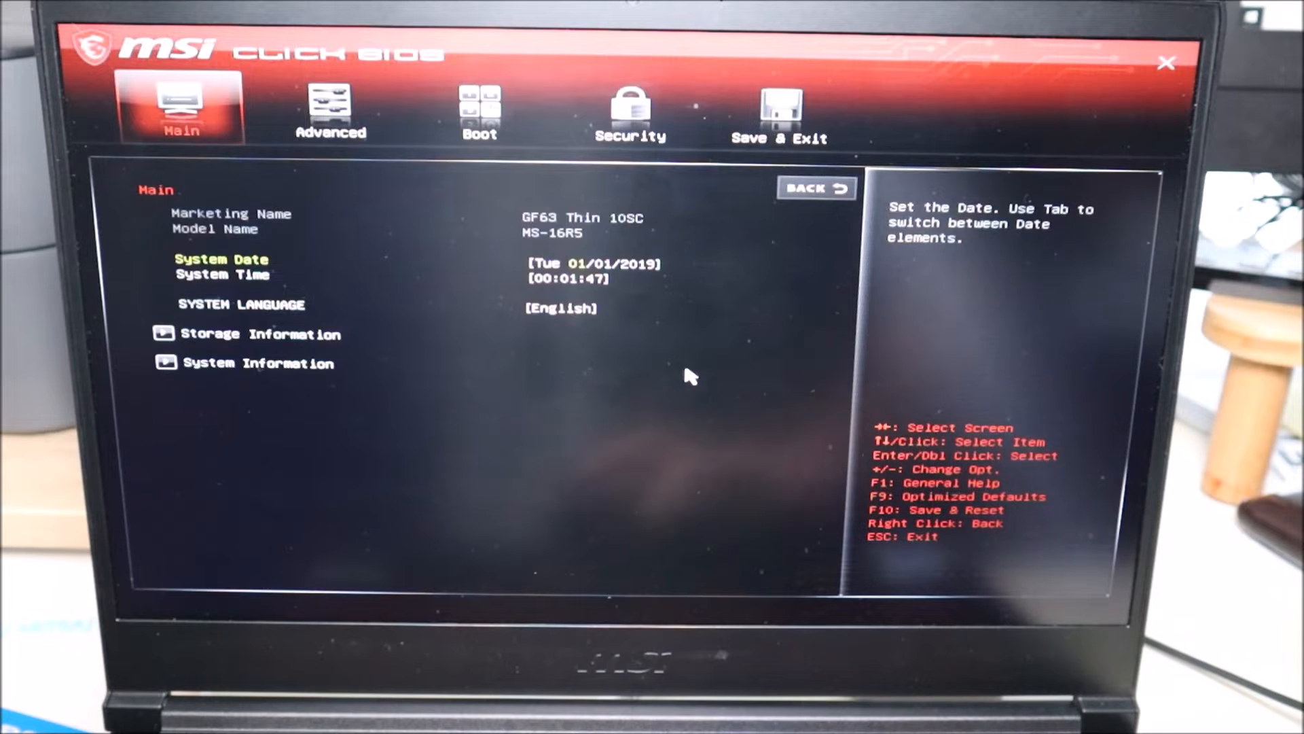
pyautogui.moveTo(666, 320)
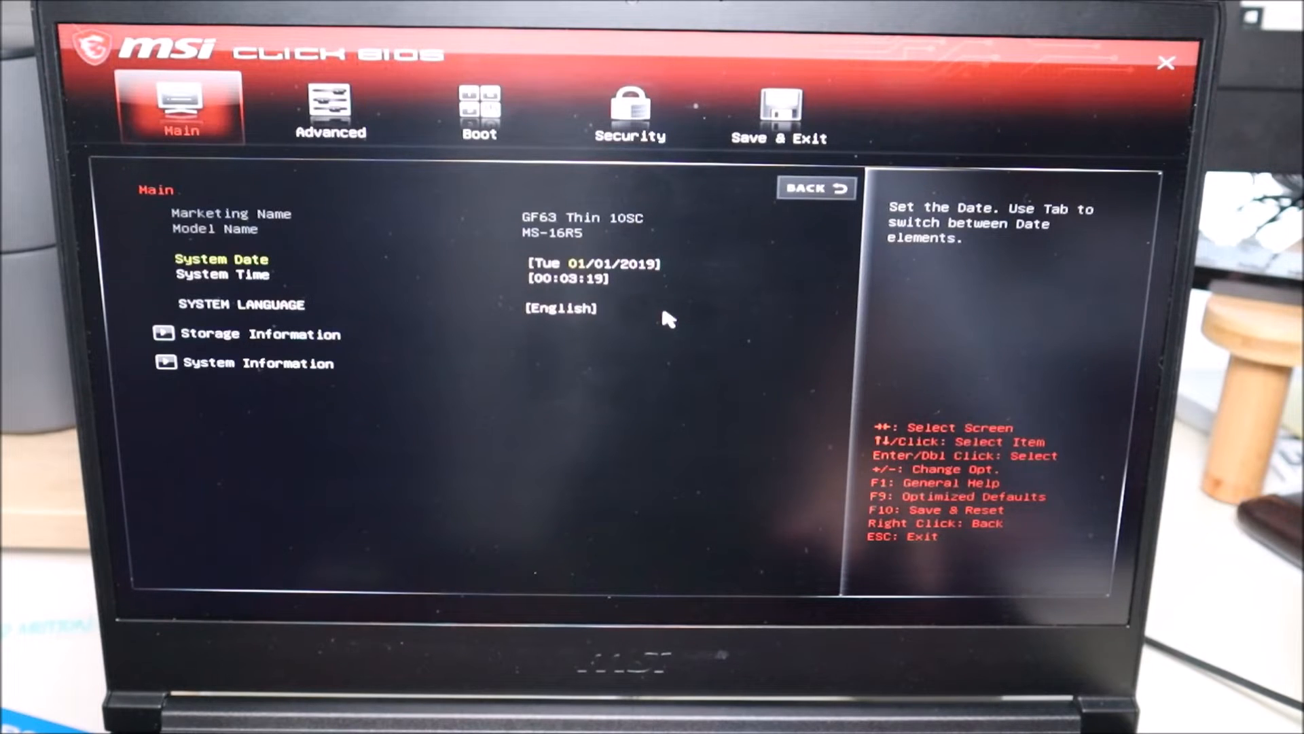
# Step: Review the Advanced settings page, then show the Boot page with UEFI mode and fixed boot order
pyautogui.click(329, 108)
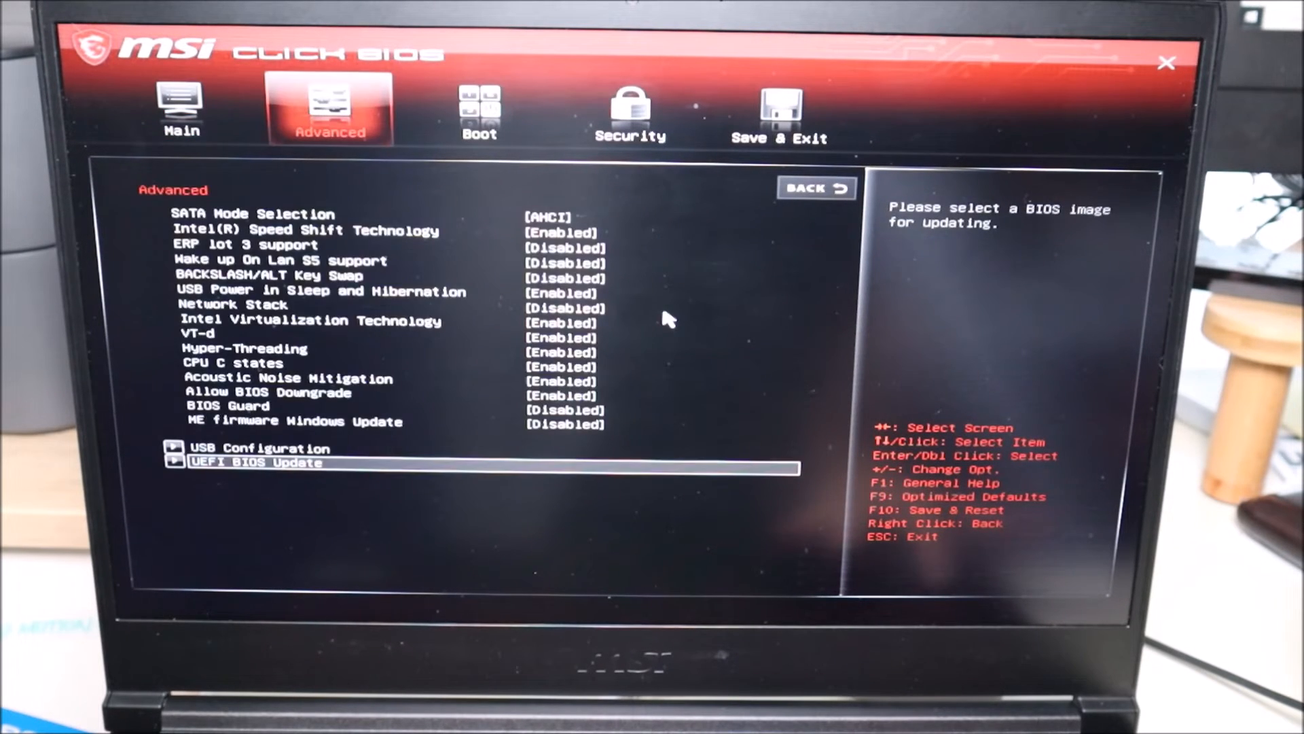
pyautogui.click(478, 110)
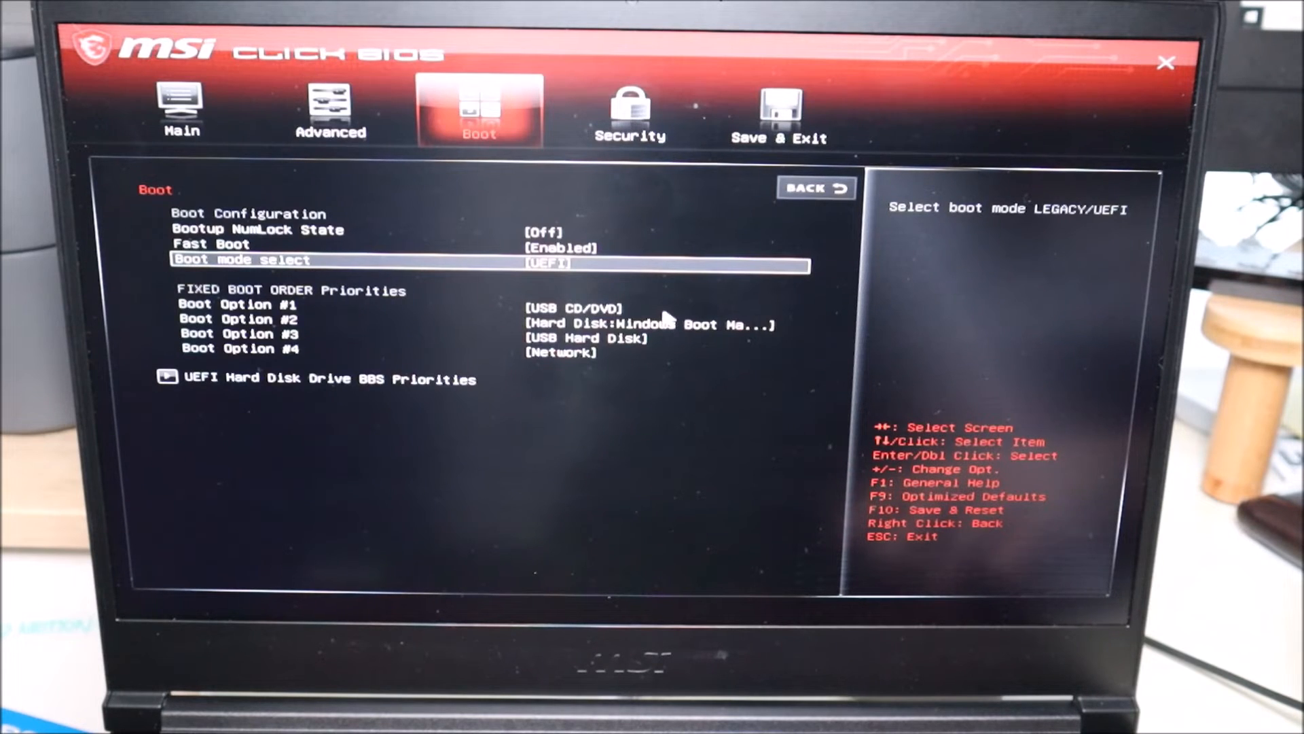
pyautogui.click(631, 111)
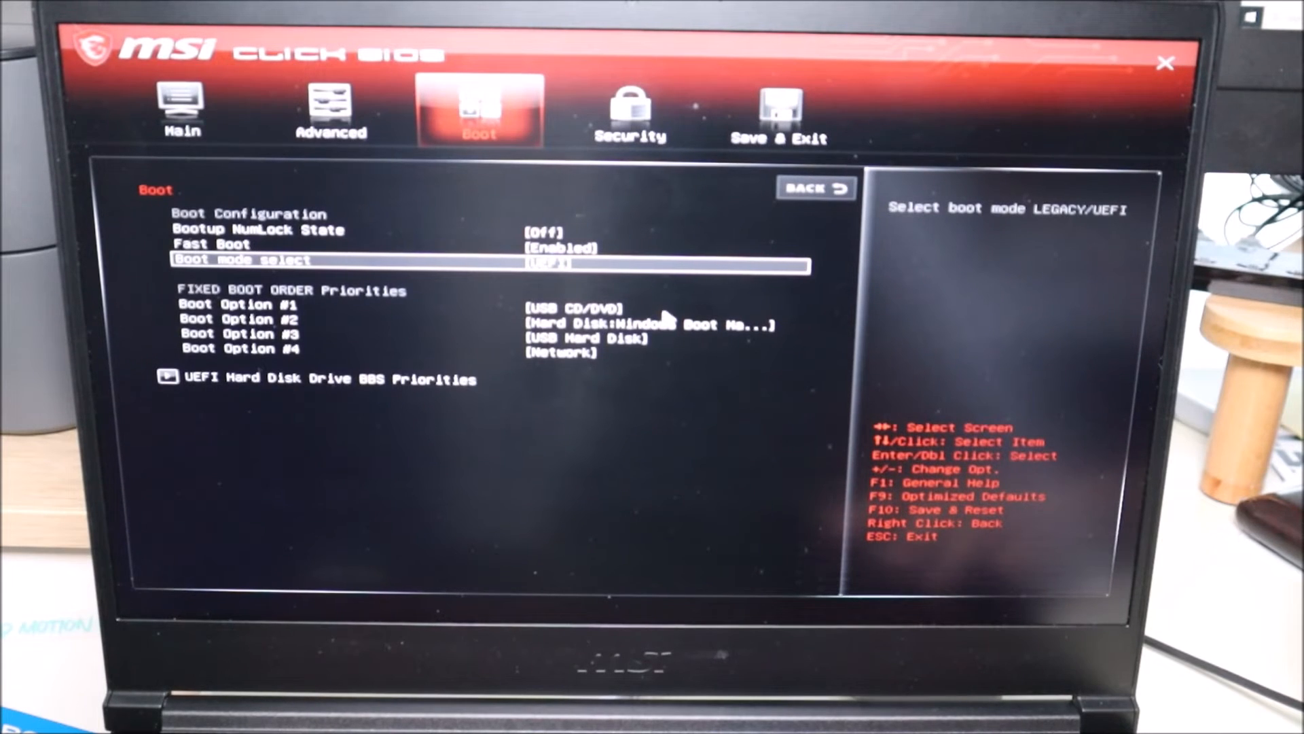
# Step: Exit setup via Save & Exit using Discard Changes and Exit, confirming the prompt
pyautogui.click(778, 113)
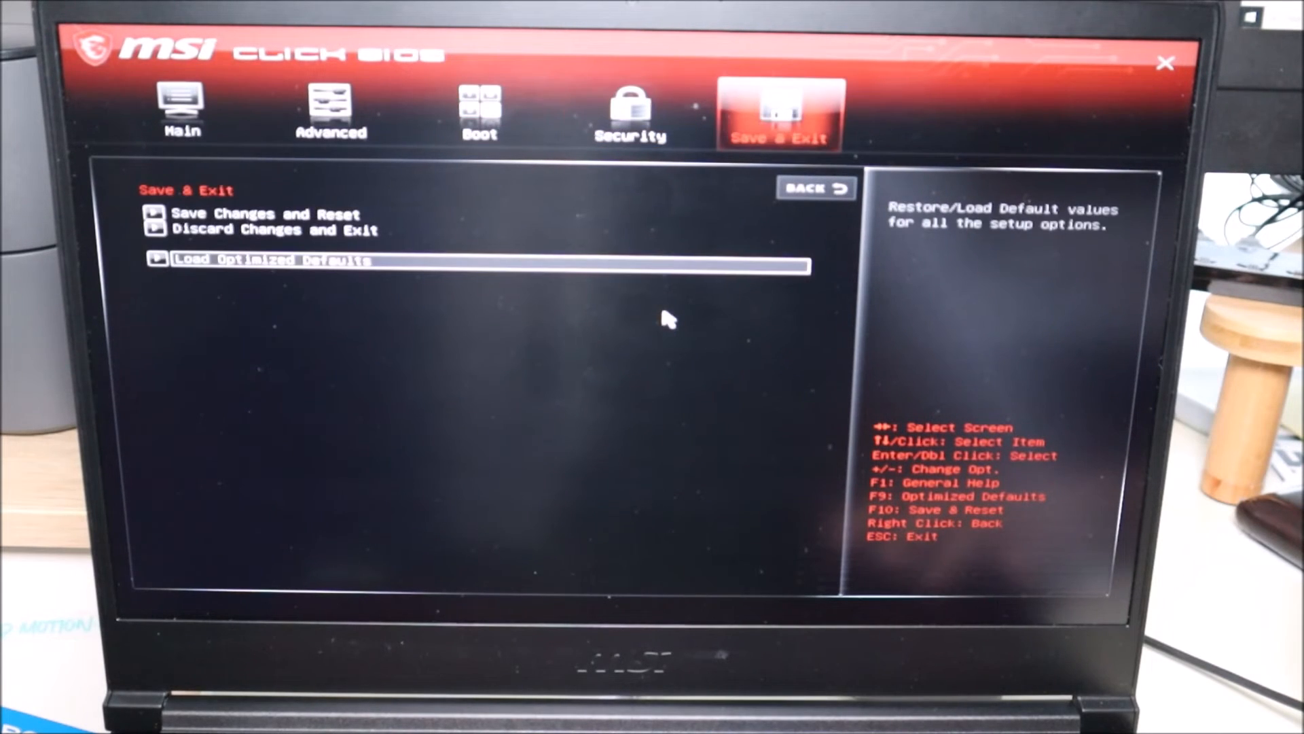
pyautogui.click(258, 214)
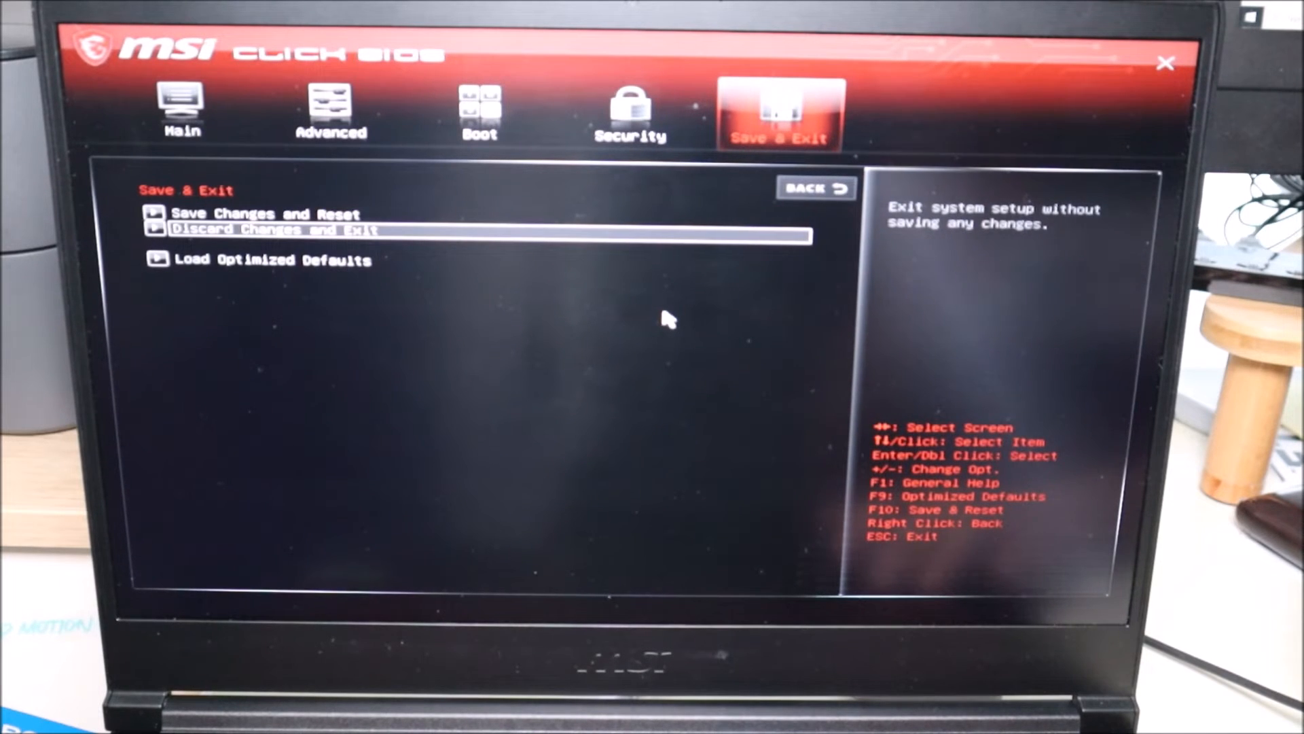
pyautogui.click(269, 260)
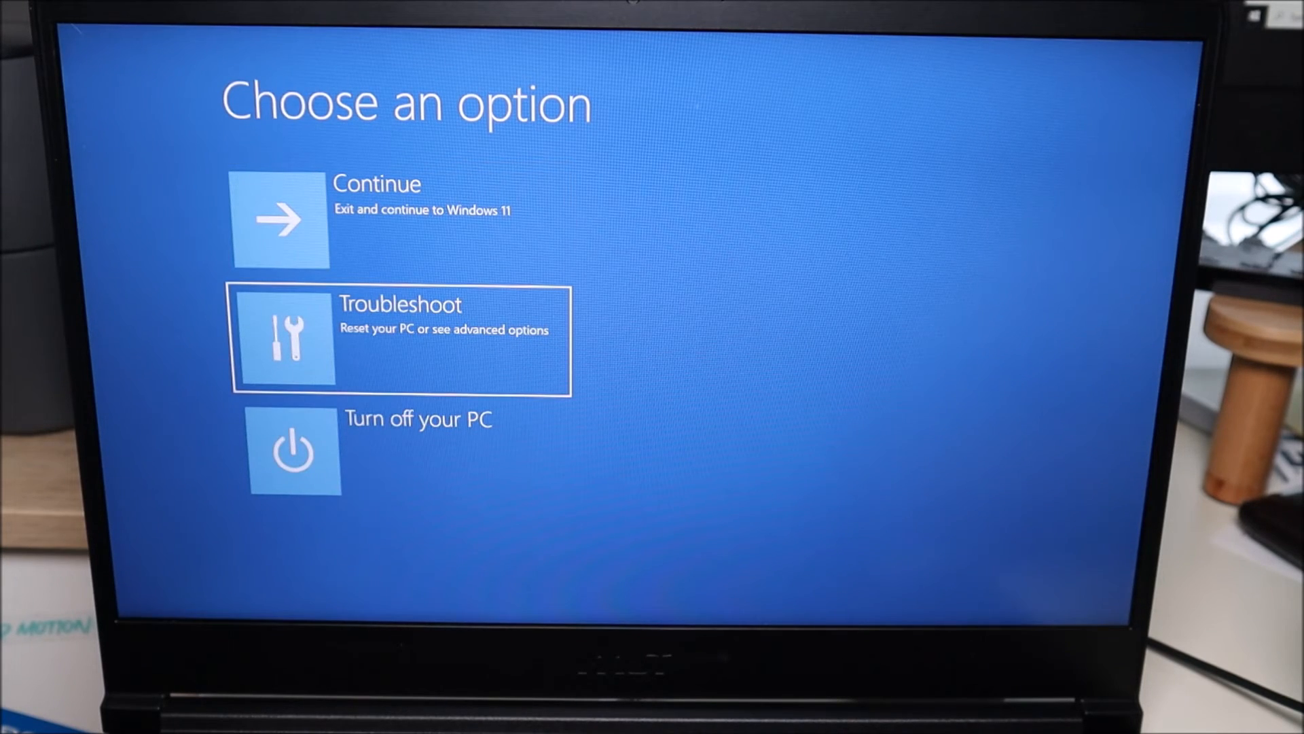
# Step: Choose Troubleshoot on the Choose an option recovery screen
pyautogui.click(400, 340)
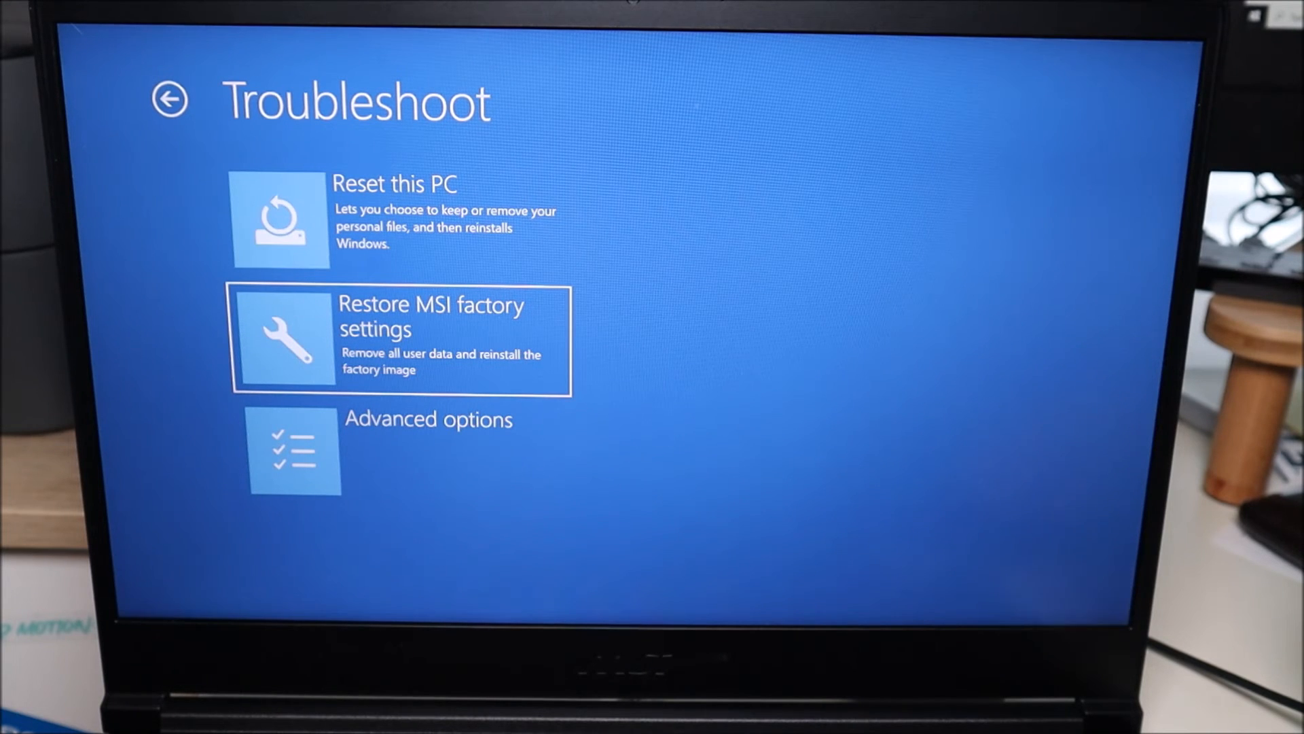
pyautogui.press('Up')
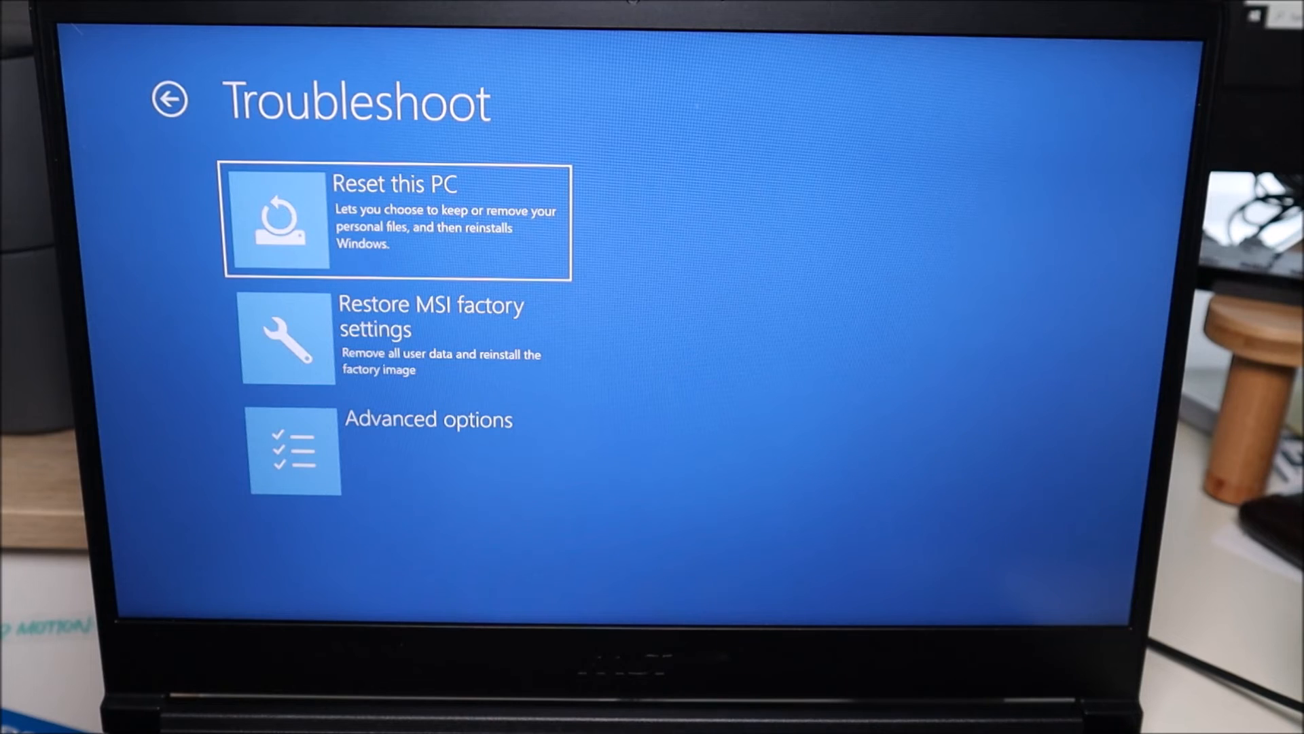
pyautogui.click(399, 337)
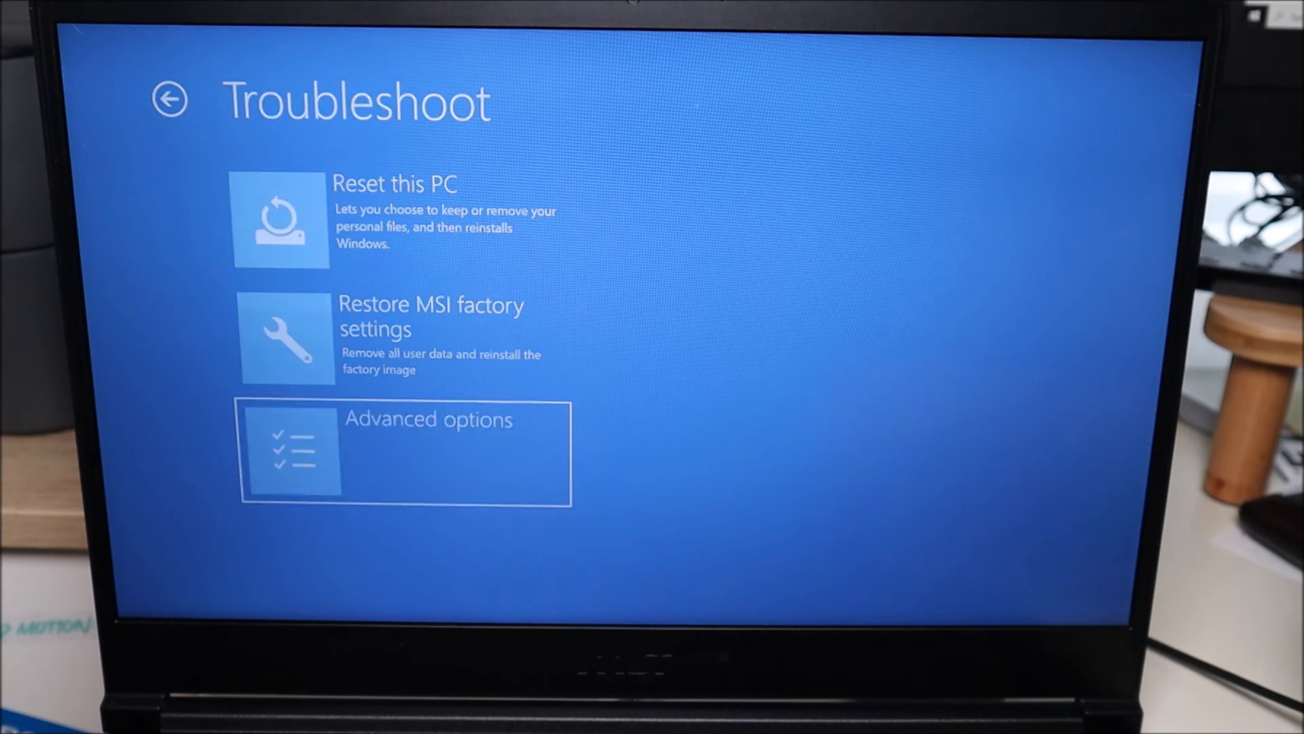
pyautogui.click(405, 451)
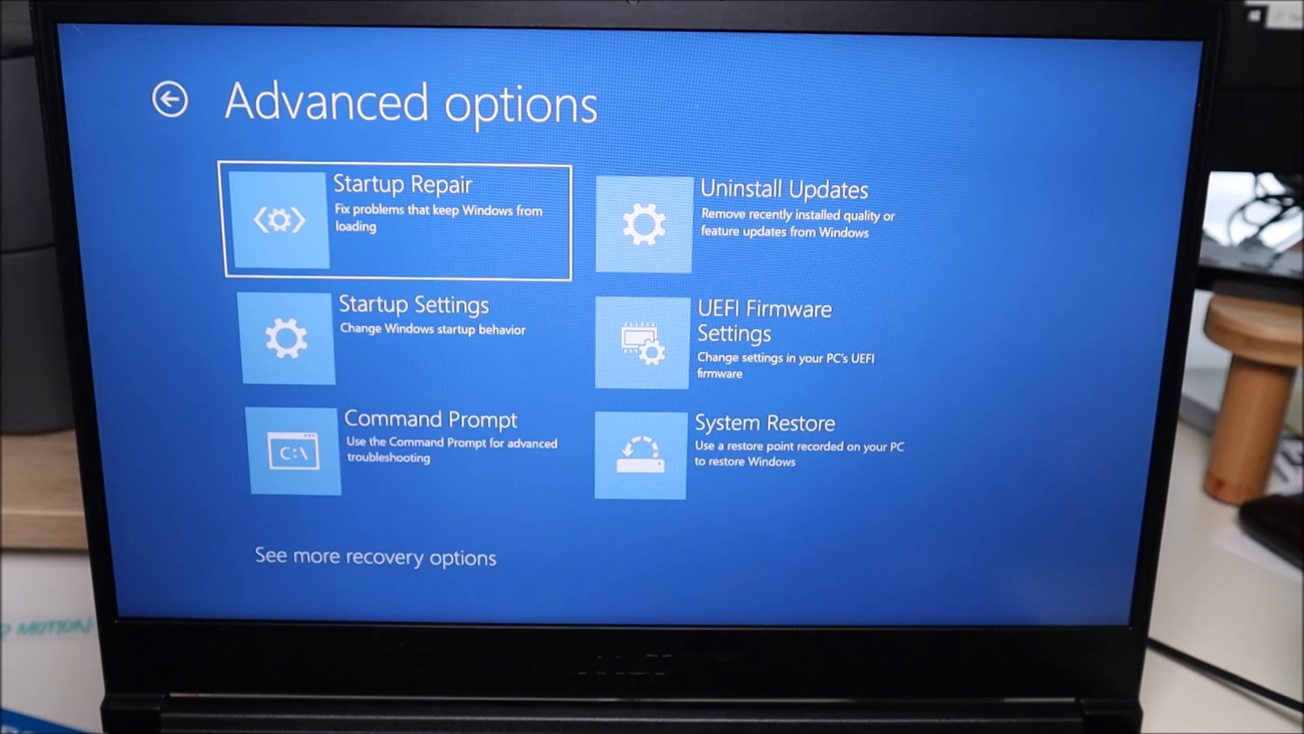
# Step: Choose Advanced options on the Troubleshoot screen to reach Startup Repair and System Restore
pyautogui.click(758, 224)
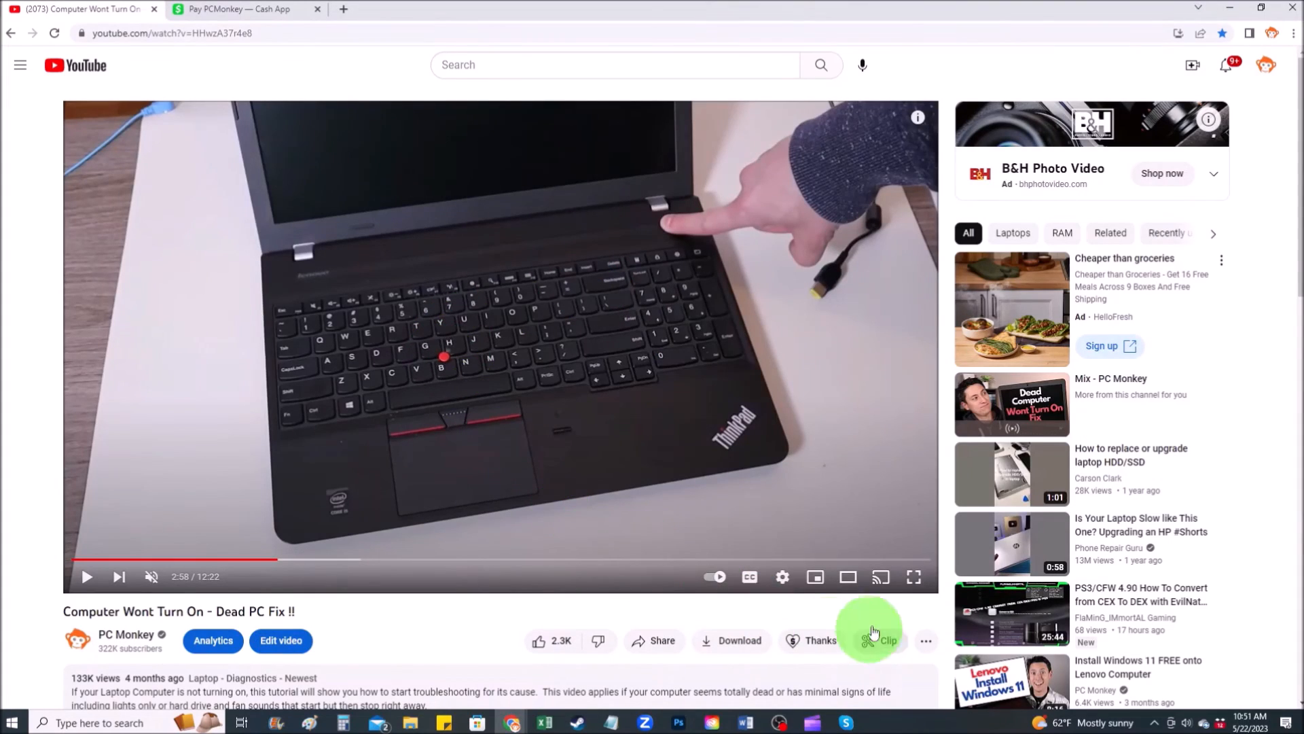
pyautogui.moveTo(819, 640)
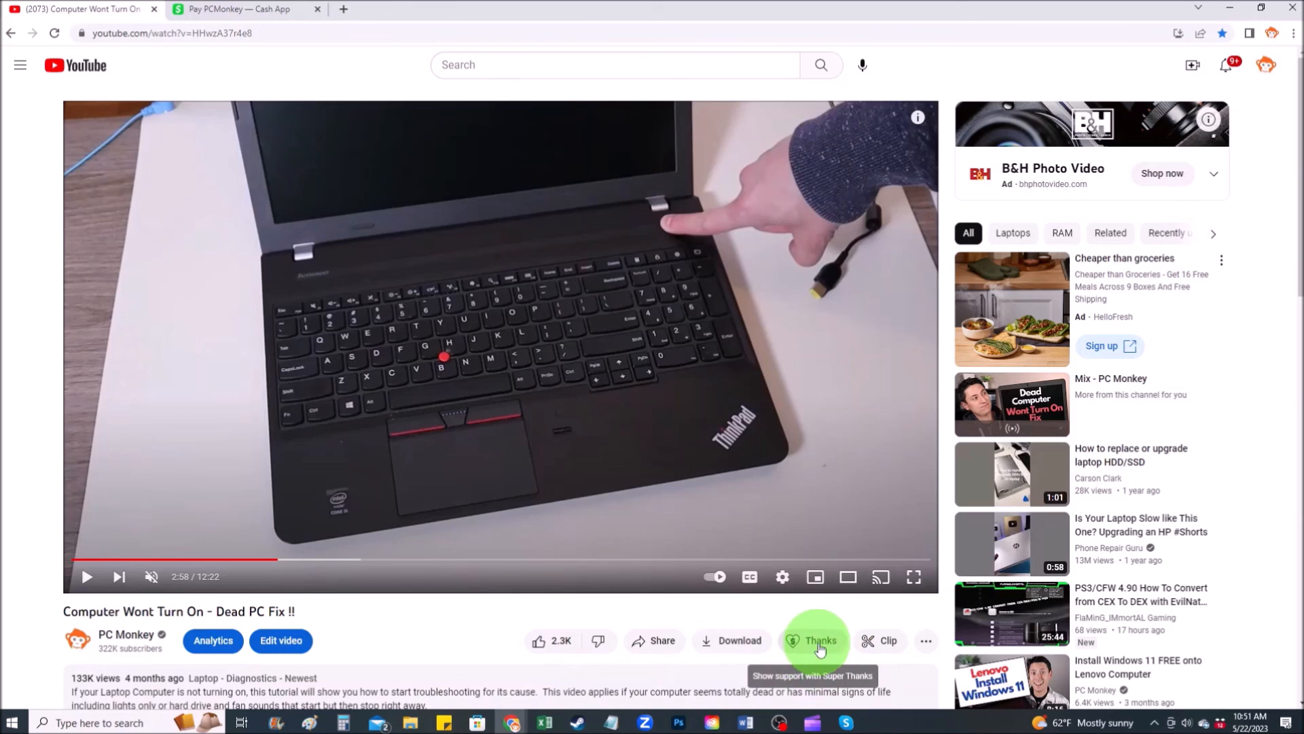
# Step: Show the Super Thanks offer under the video, then switch to the PCMonkey Cash App payment page
pyautogui.click(818, 640)
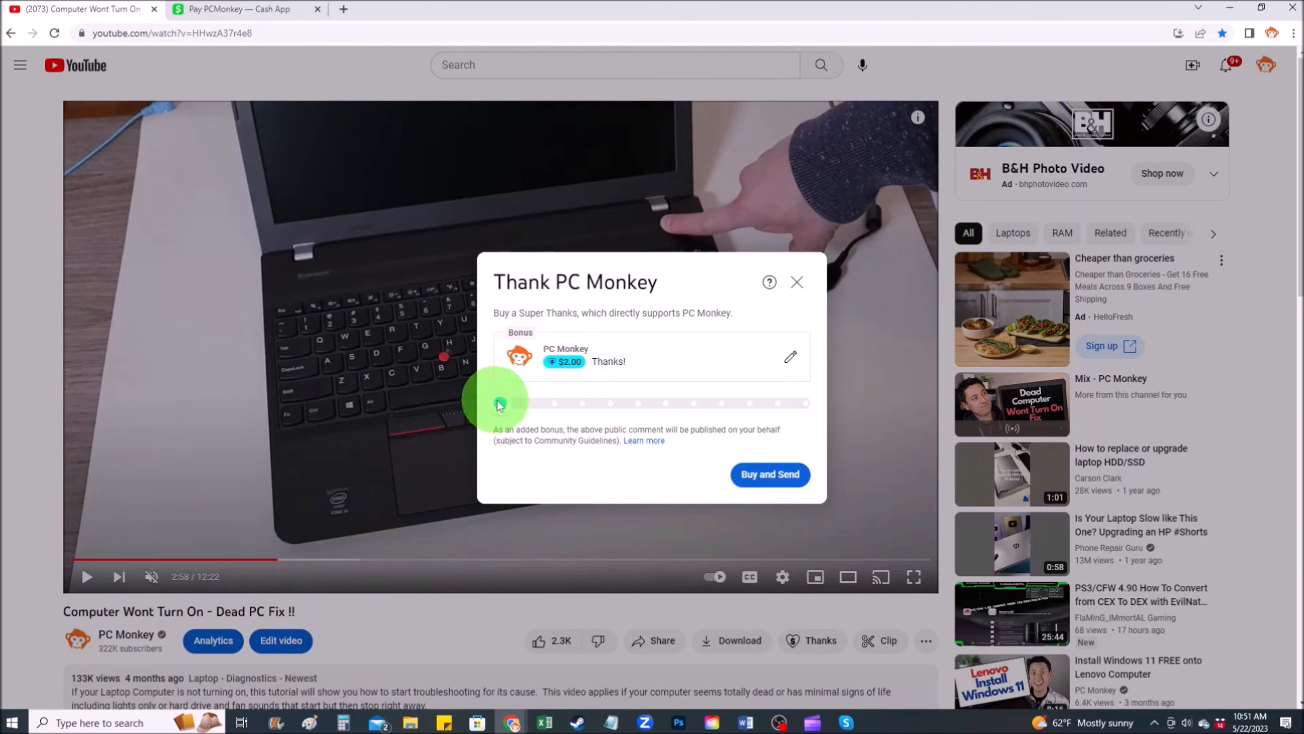
pyautogui.click(241, 10)
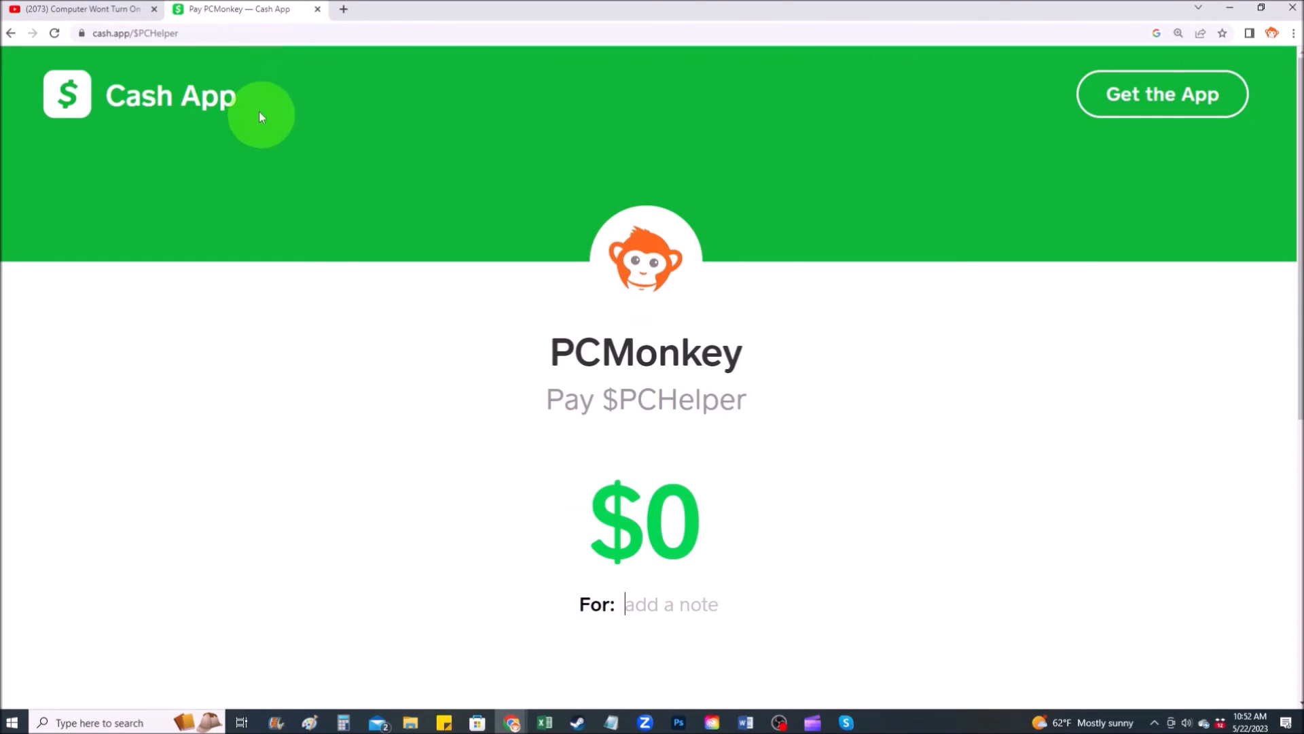